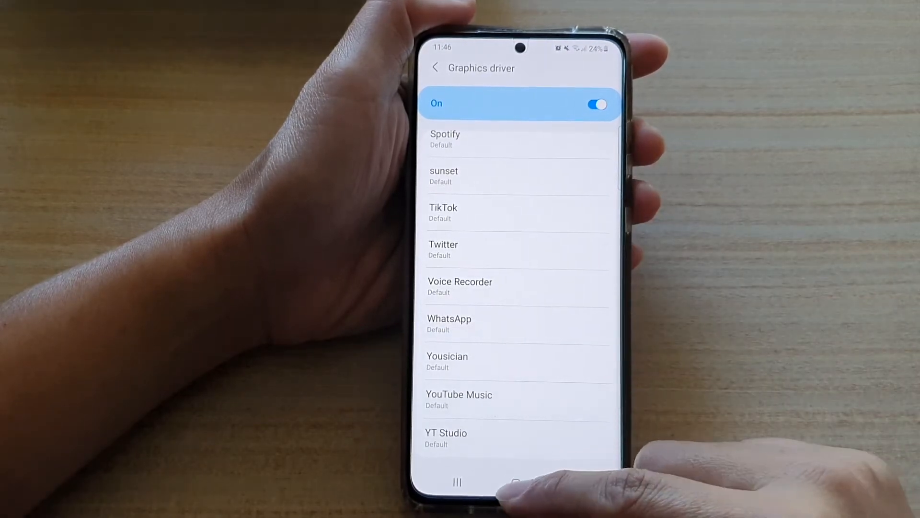
Step: Leave the graphics driver screen, enter Developer options and scroll down to the Graphics driver entry
{"action": "left_click", "coordinate": [516, 482]}
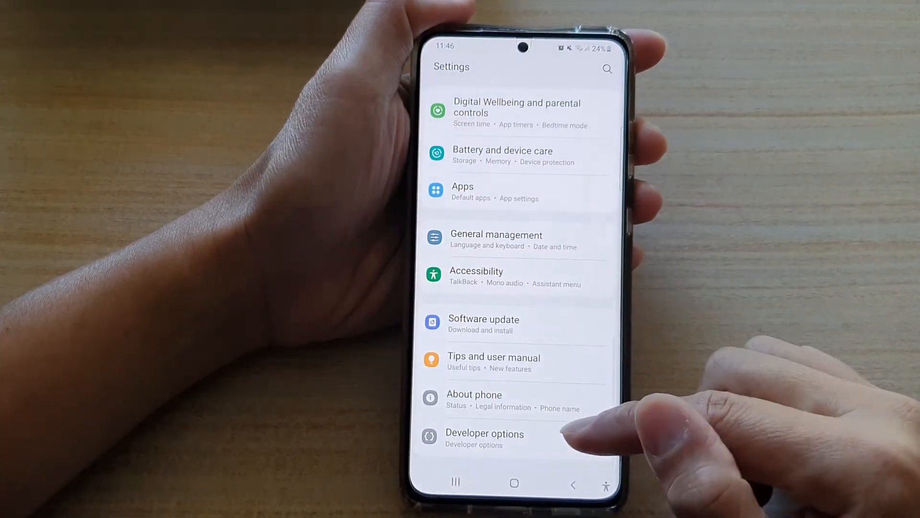
{"action": "left_click", "coordinate": [485, 438]}
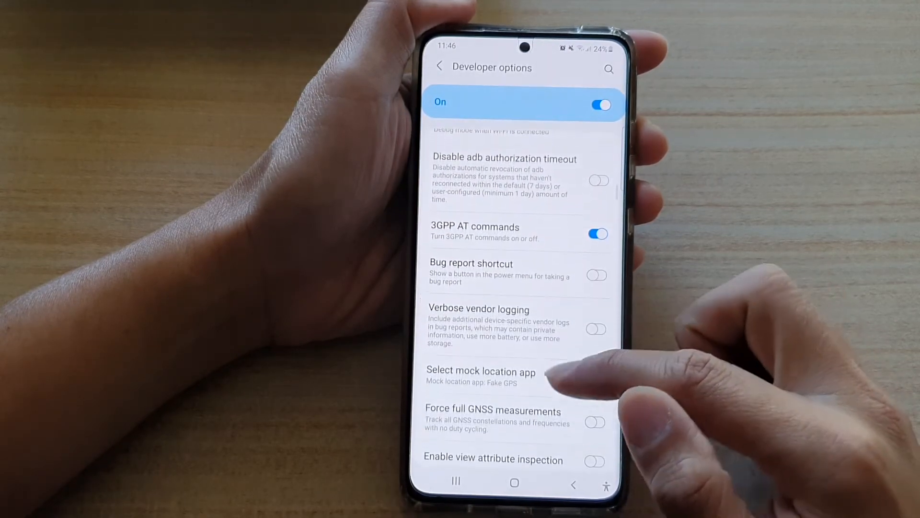
{"action": "scroll", "scroll_direction": "up", "scroll_amount": 3}
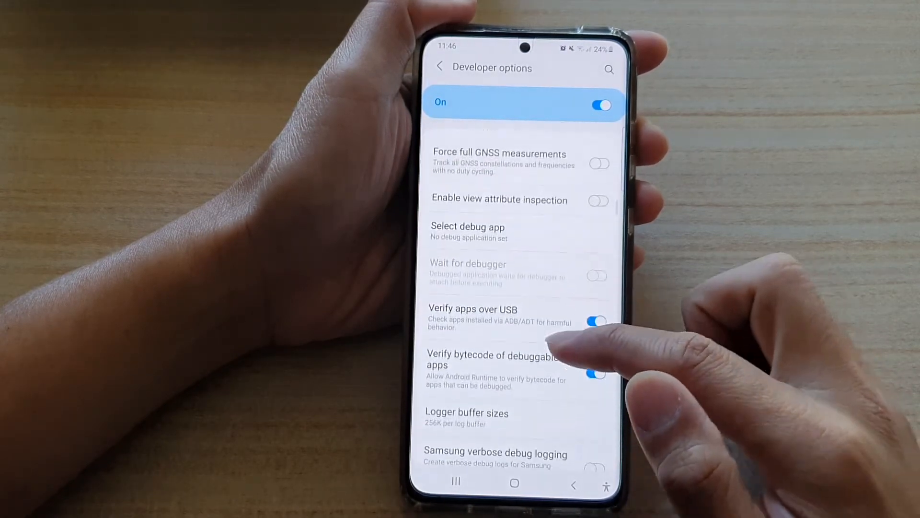
{"action": "scroll", "scroll_direction": "up", "scroll_amount": 3}
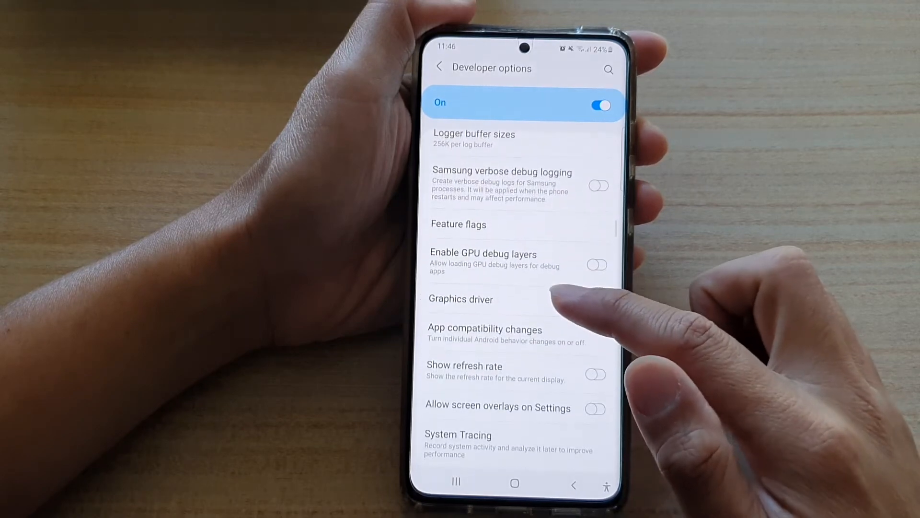
Step: Enter Graphics driver settings, toggle them off, then back on to reveal the per-app list
{"action": "left_click", "coordinate": [461, 300]}
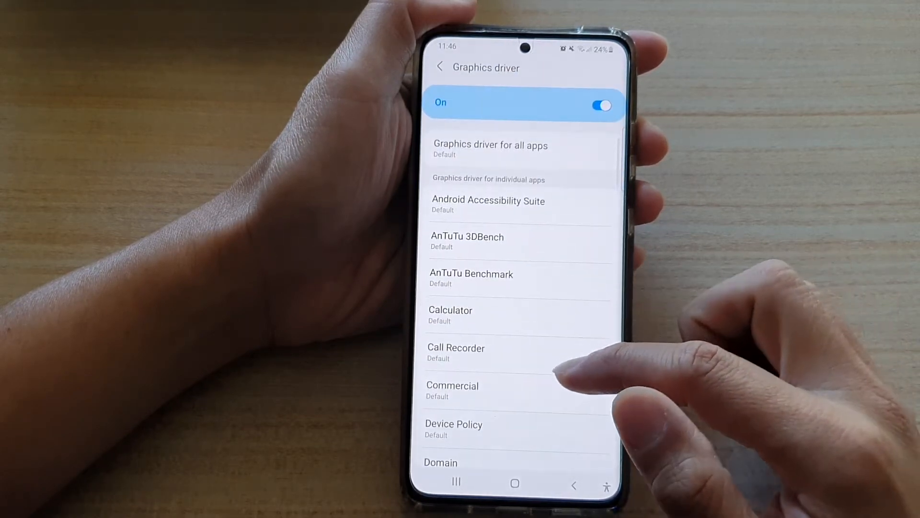
{"action": "left_click", "coordinate": [601, 106]}
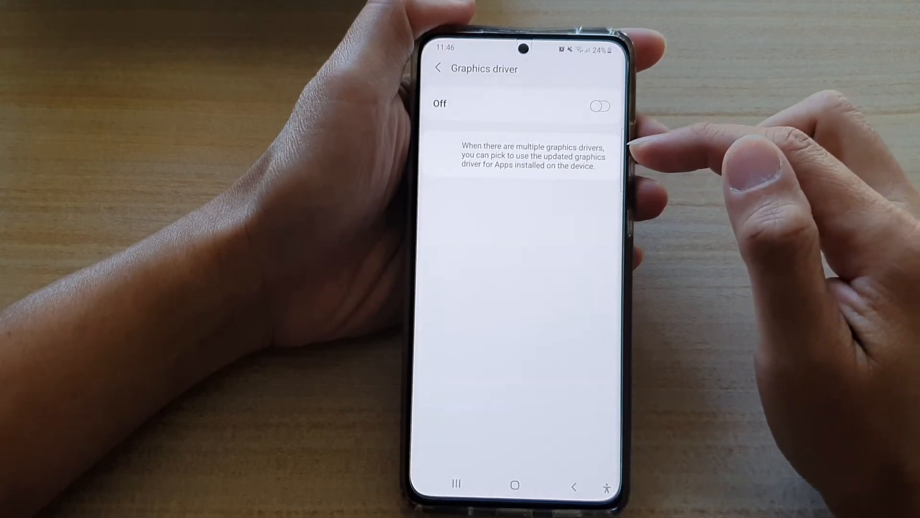
{"action": "left_click", "coordinate": [600, 106]}
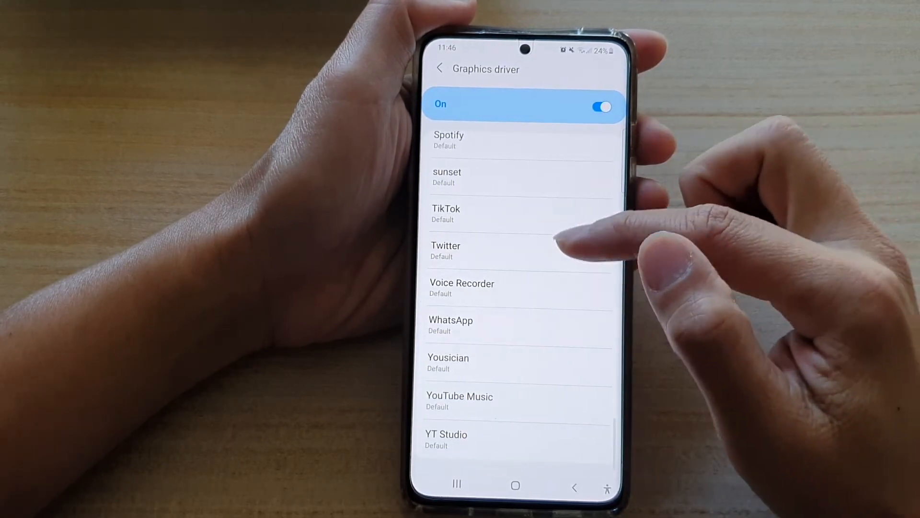